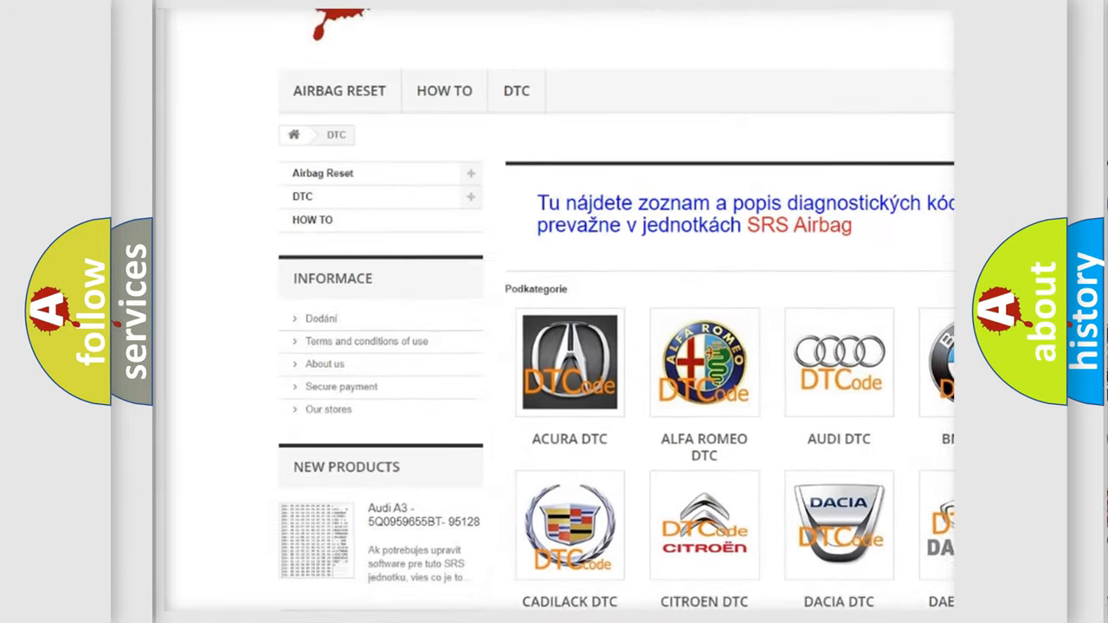
Step: Scroll to the LEXUS DTC logo, open it, and browse its B-series trouble codes
scroll("down", 3)
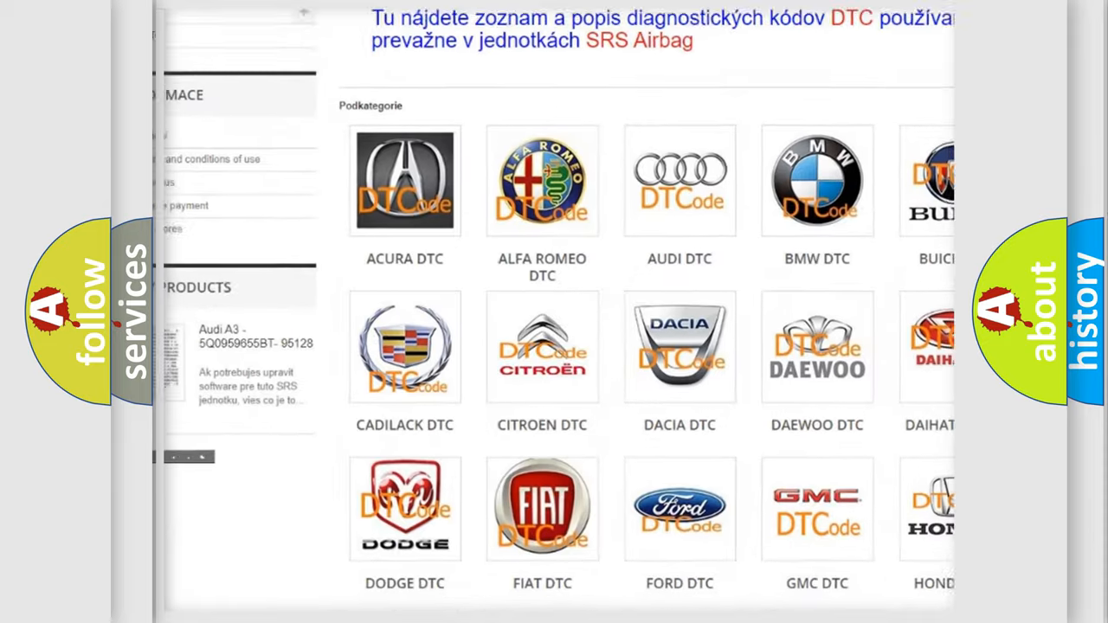
scroll("down", 3)
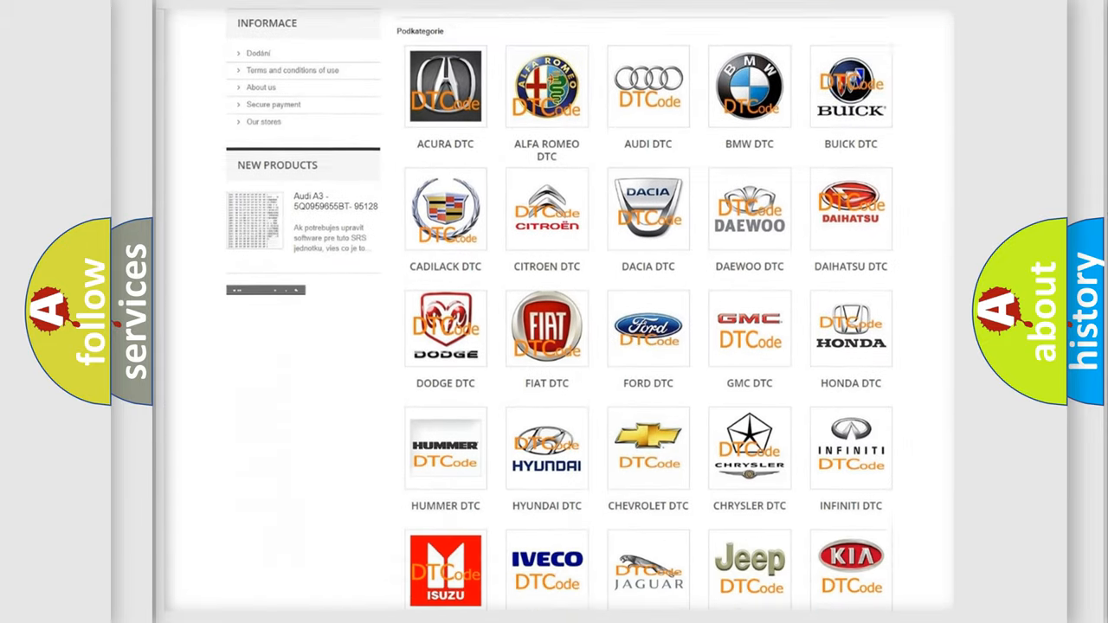
scroll("down", 3)
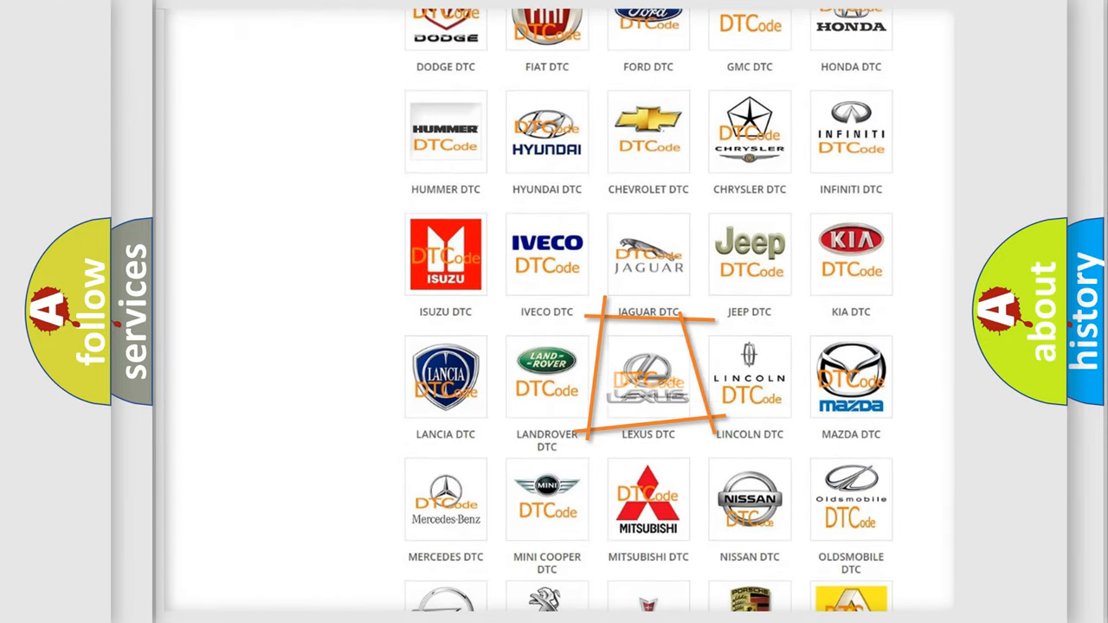
left_click(647, 376)
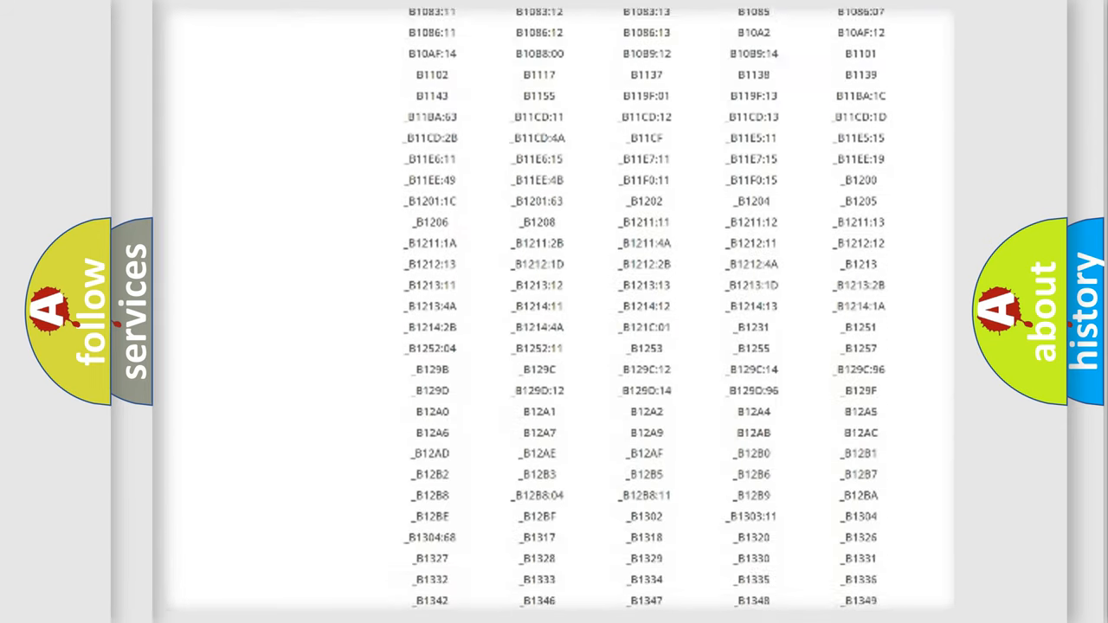
scroll("down", 3)
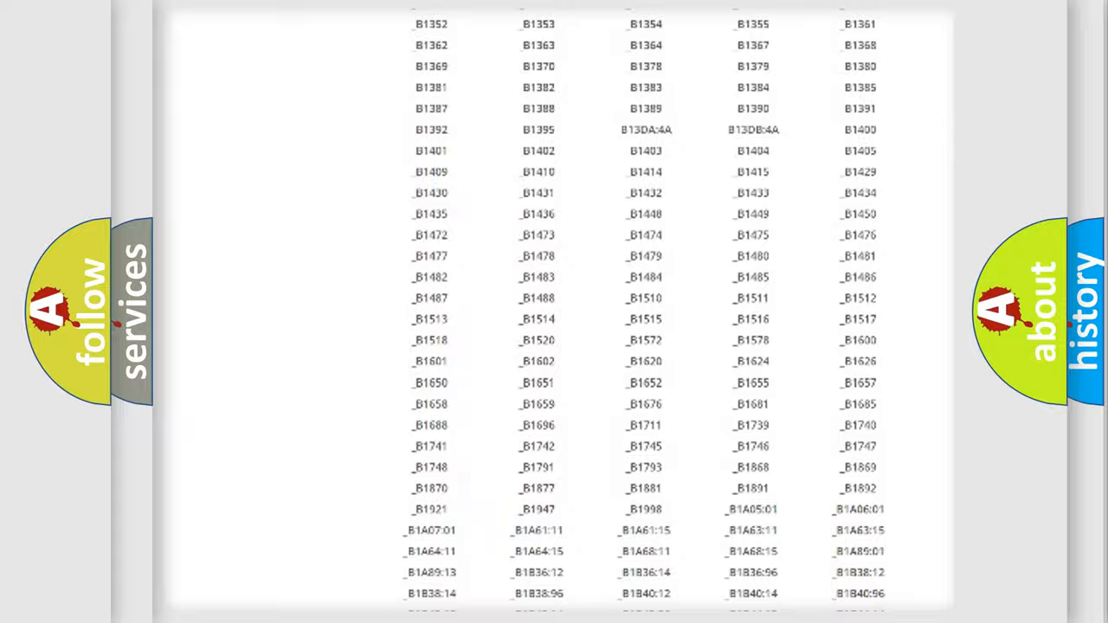